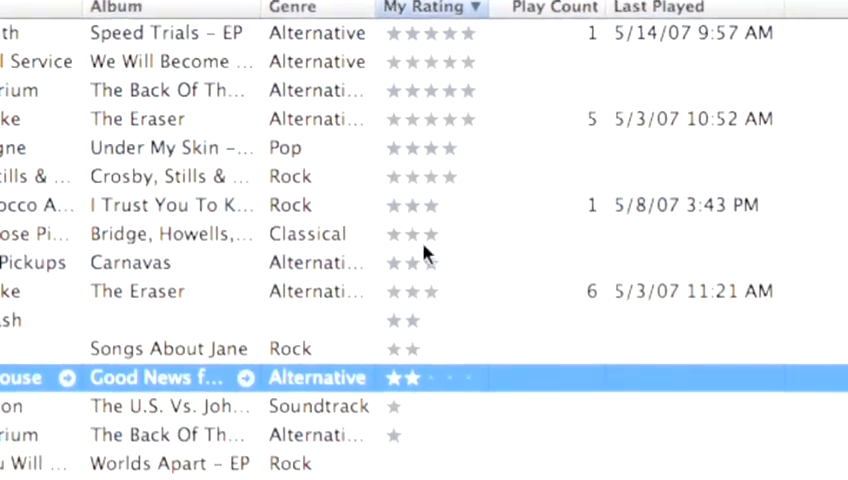
scroll(down, 3)
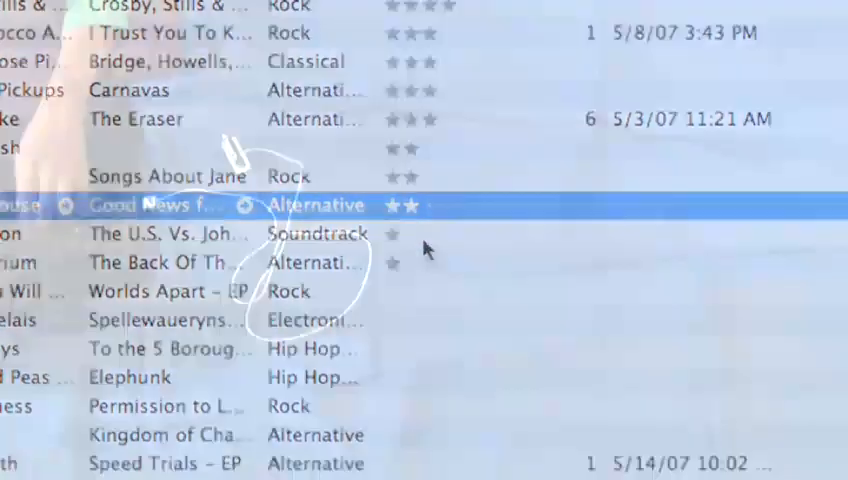